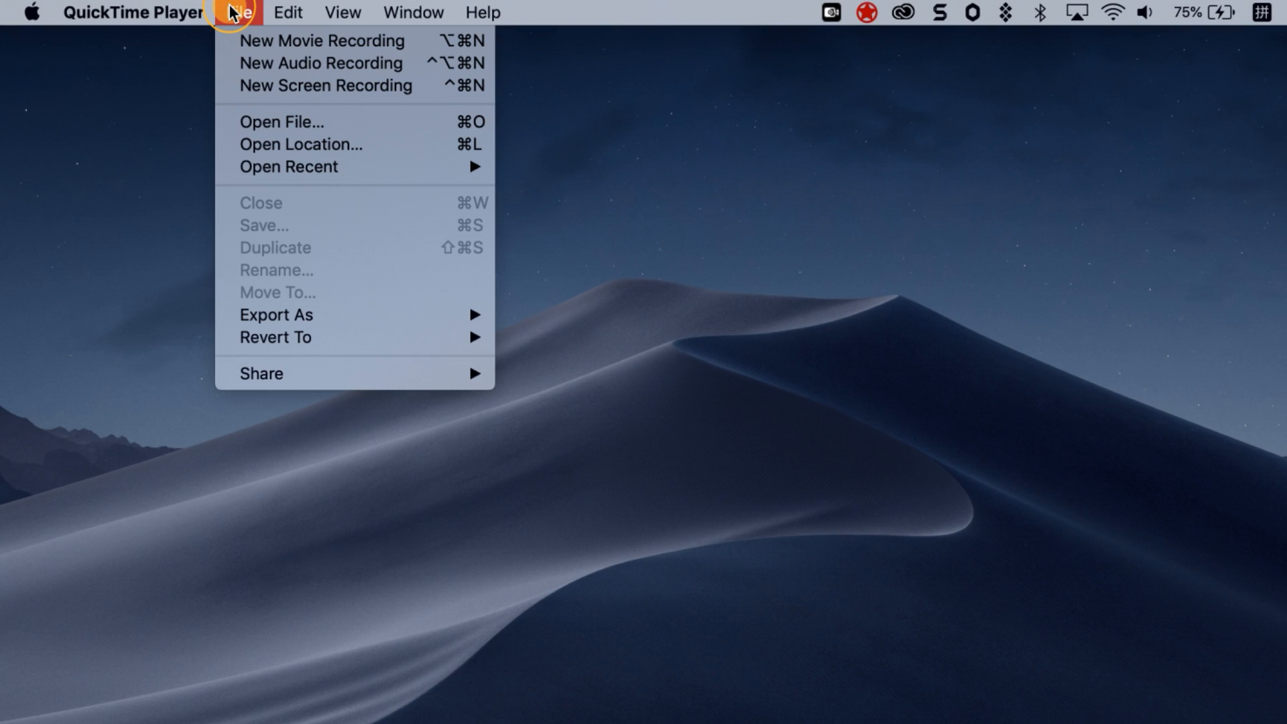
mouse_move(241, 21)
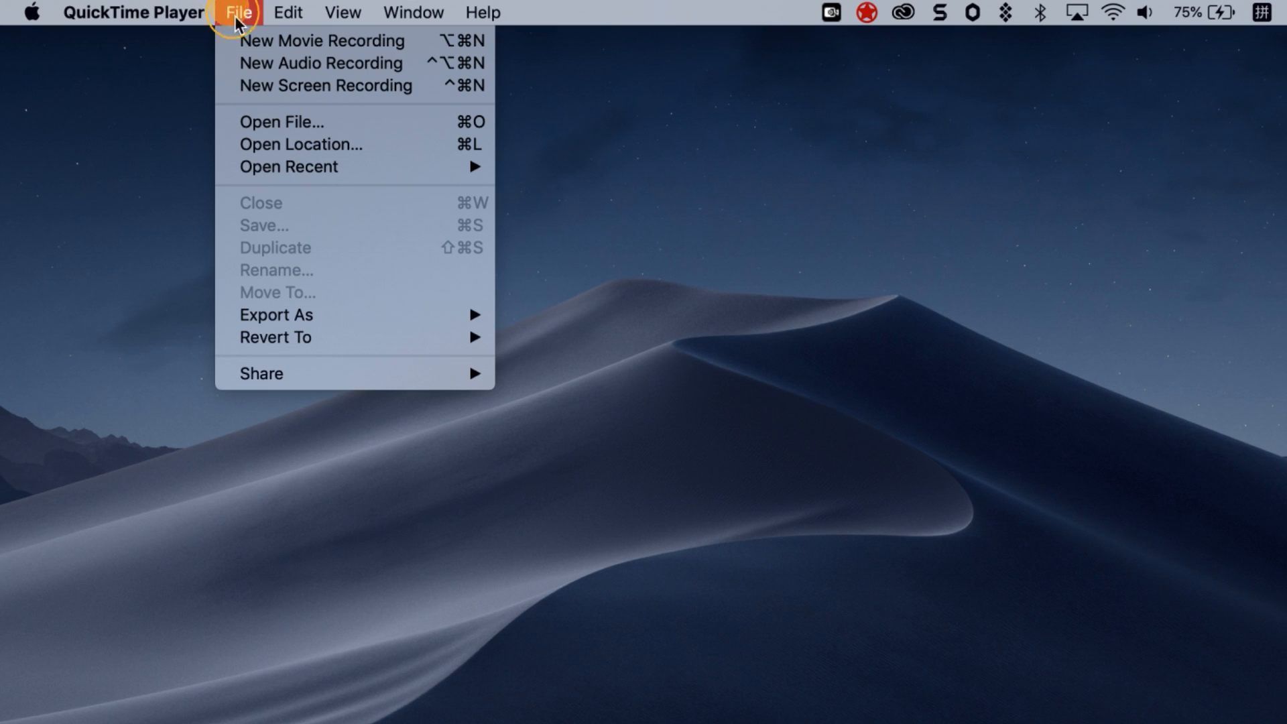
- Start a New Screen Recording session from QuickTime Player's File menu
left_click(326, 86)
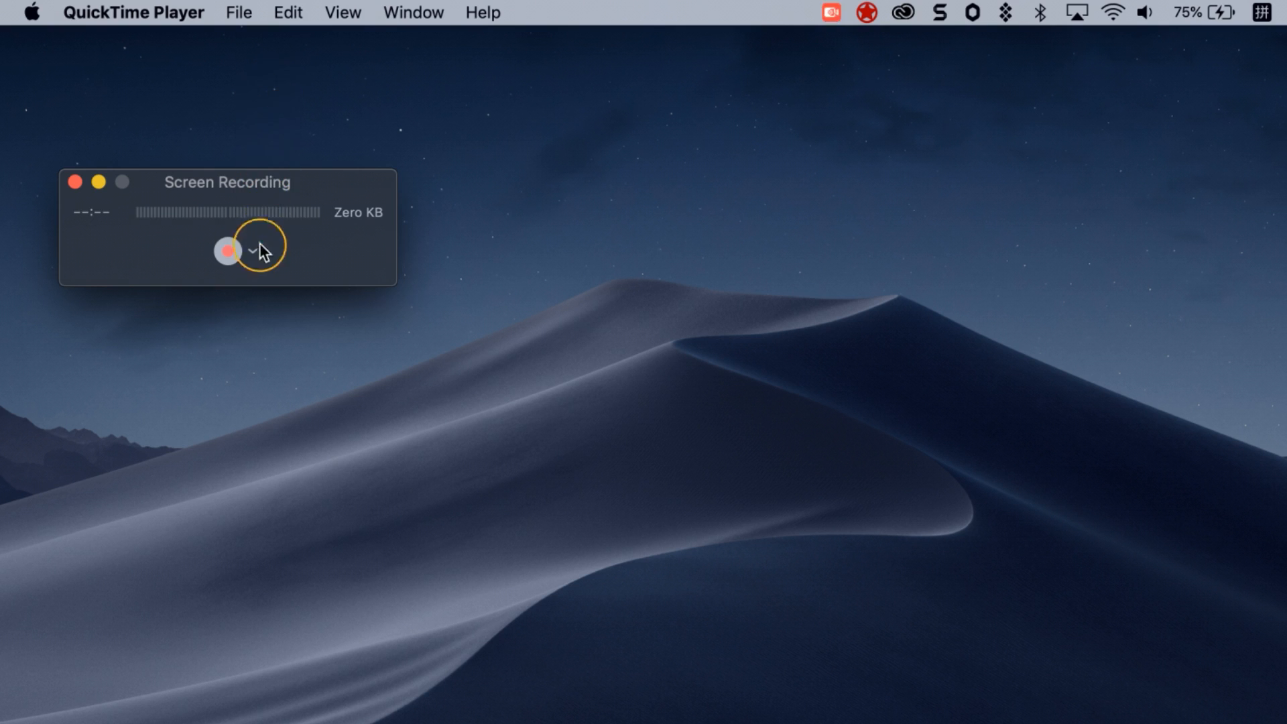
- Record the screen with Internal Microphone audio selected and the volume slider raised
left_click(256, 249)
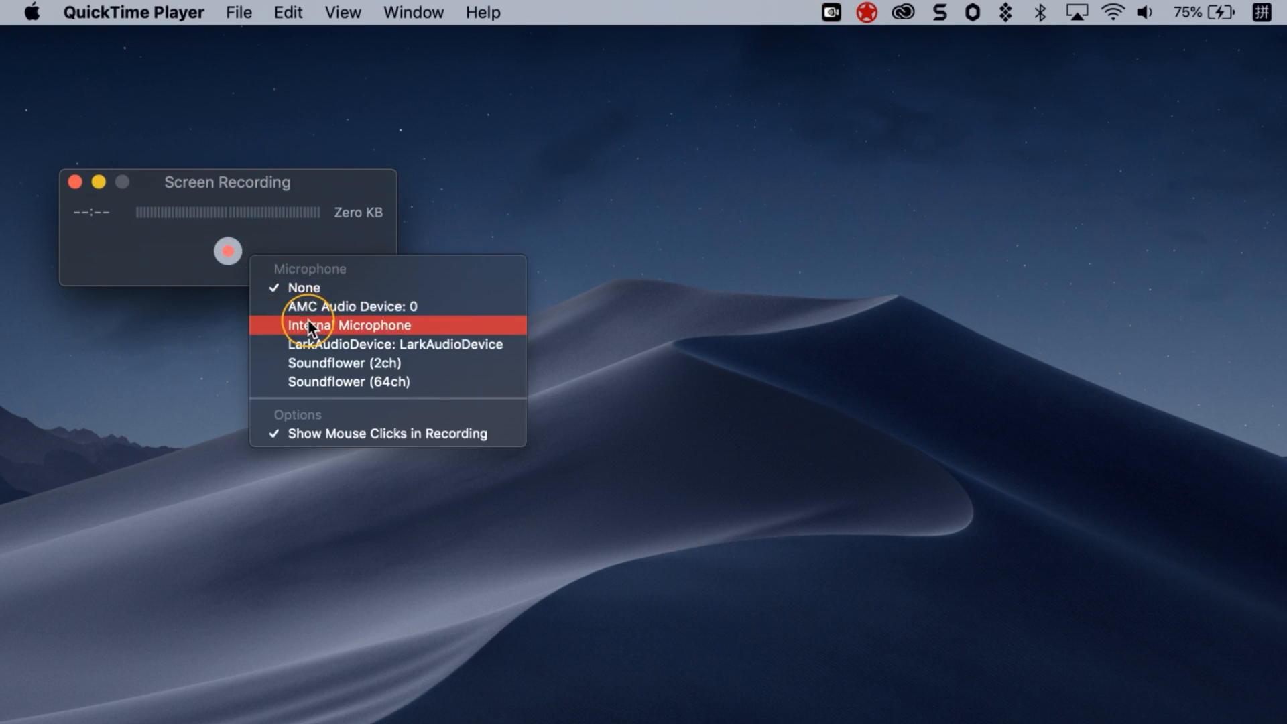
left_click(306, 325)
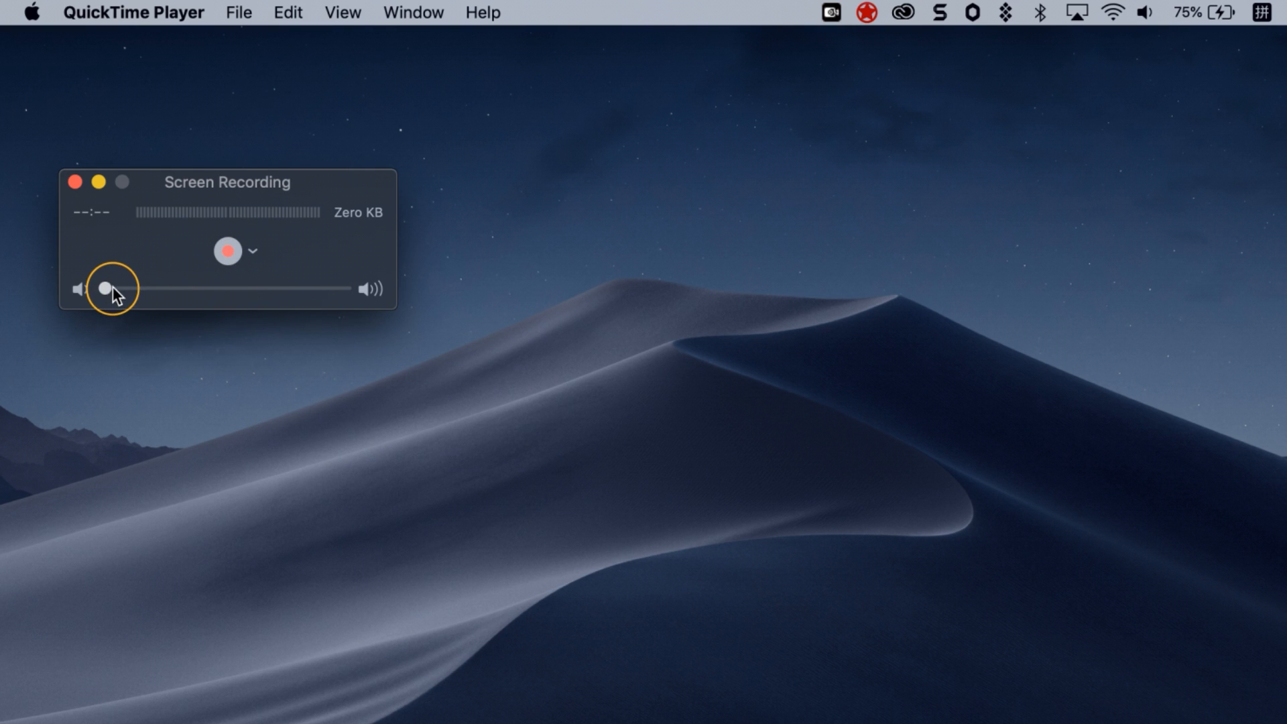
left_click(226, 251)
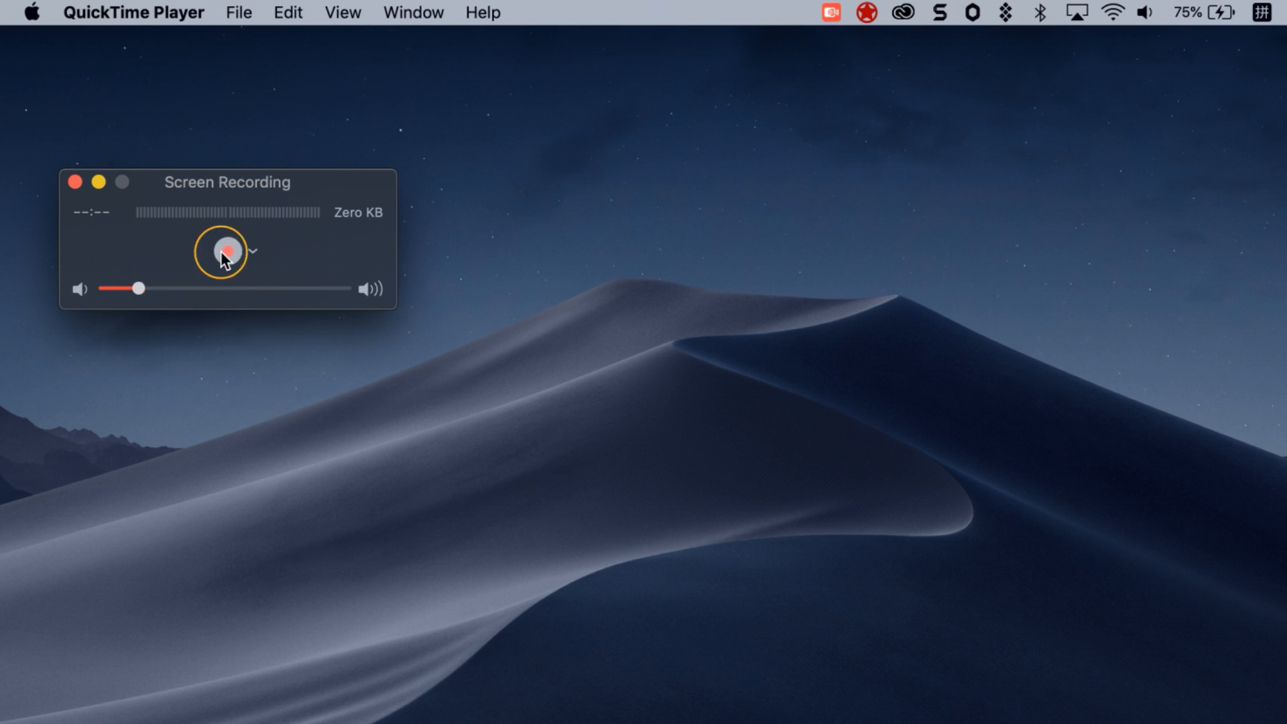
left_click(251, 249)
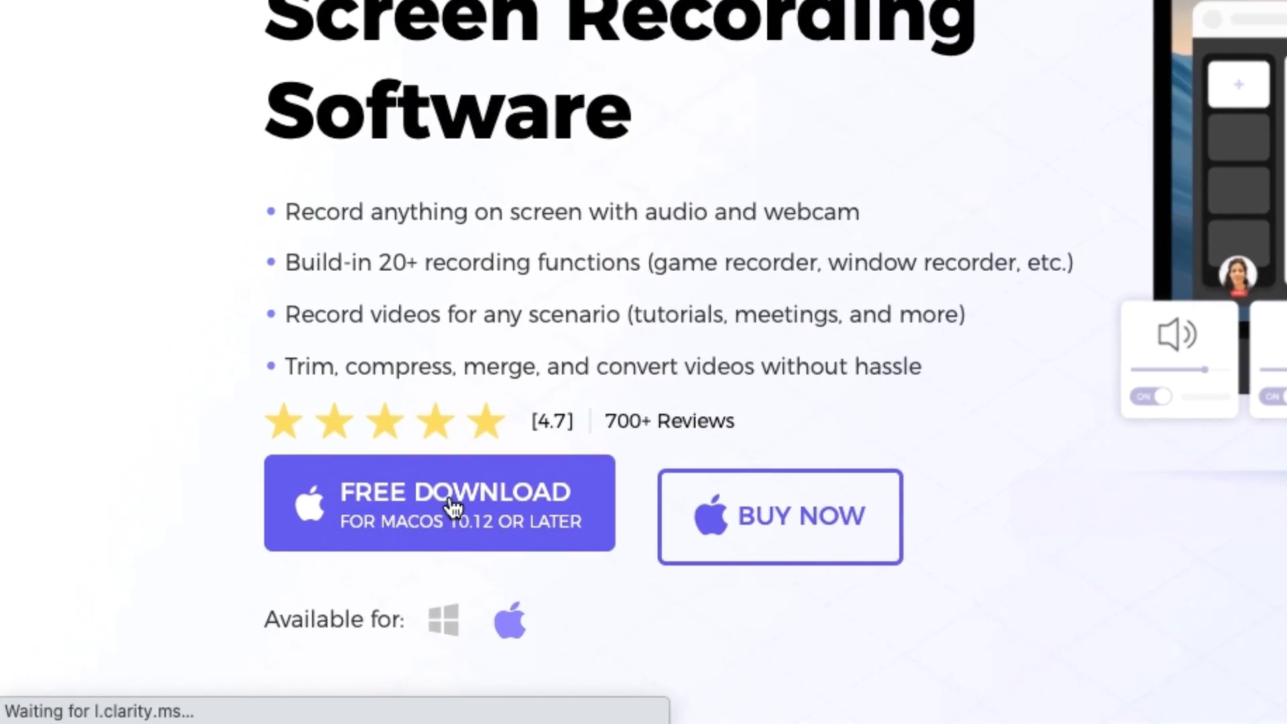
- Download the free macOS version of FonePaw Screen Recorder from the product page
left_click(448, 509)
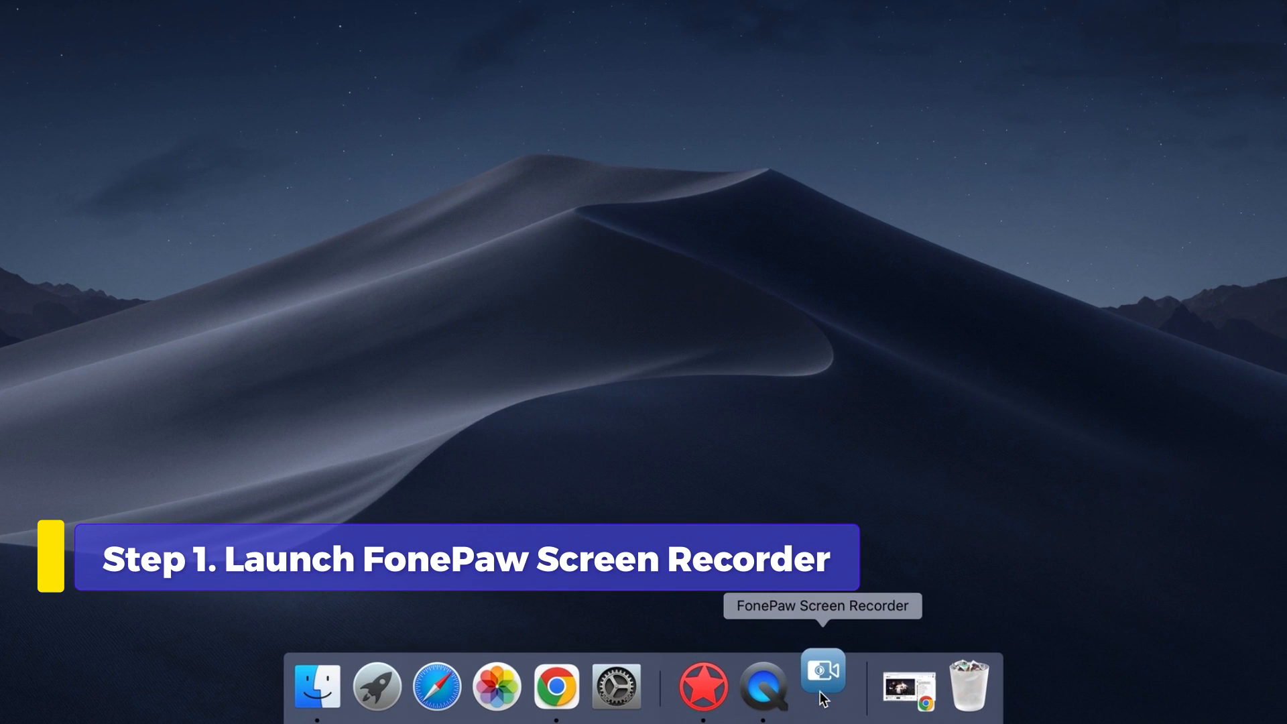
- Launch FonePaw's Video Recorder with System sound and Microphone capture switched on
left_click(823, 684)
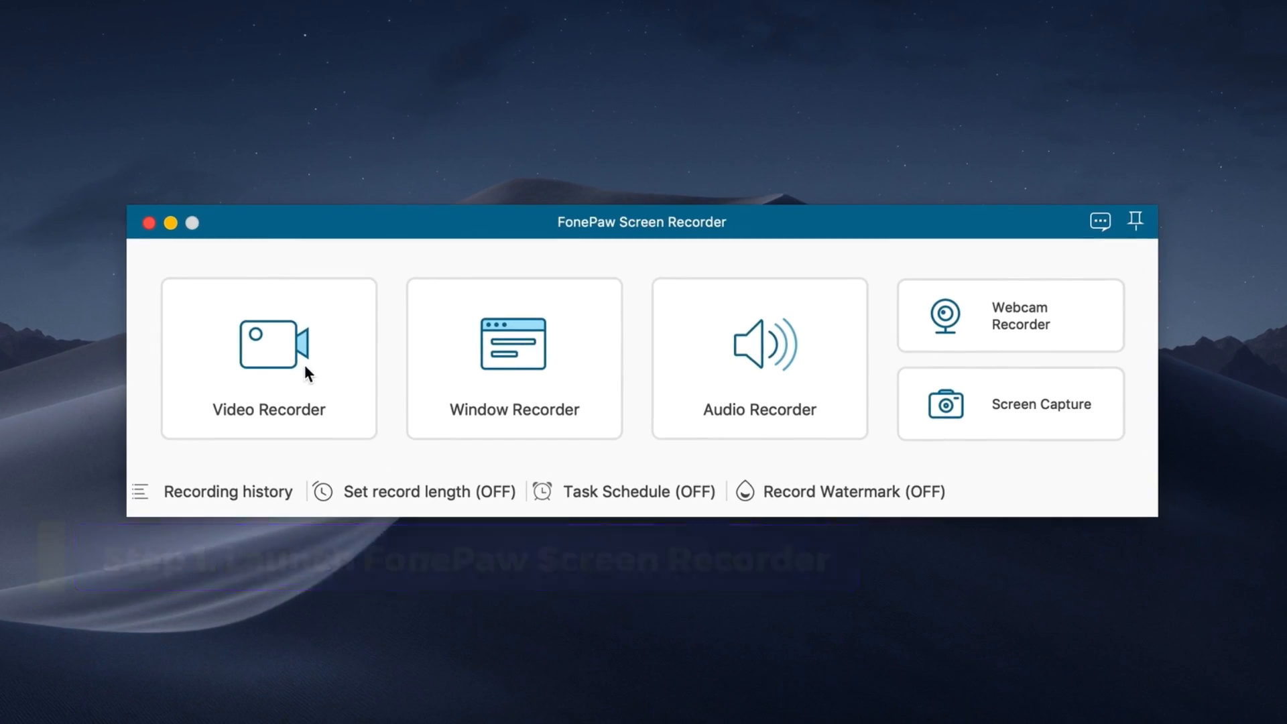
left_click(268, 356)
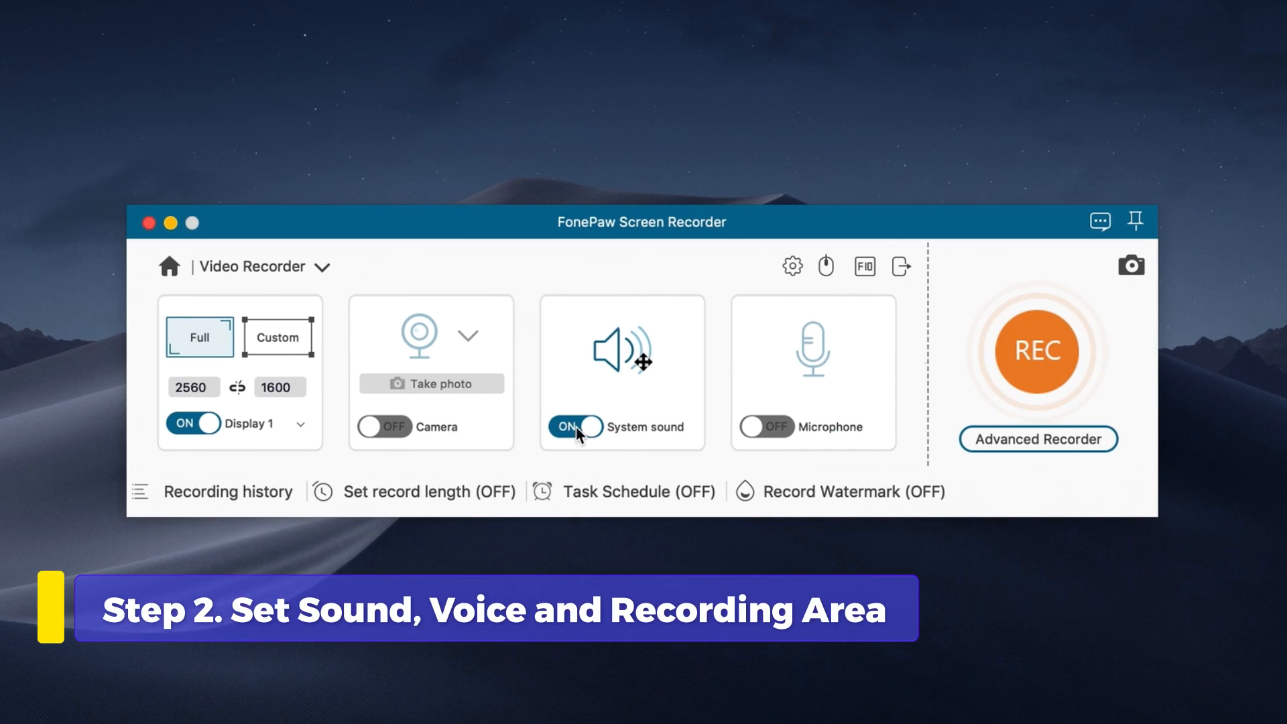
left_click(765, 428)
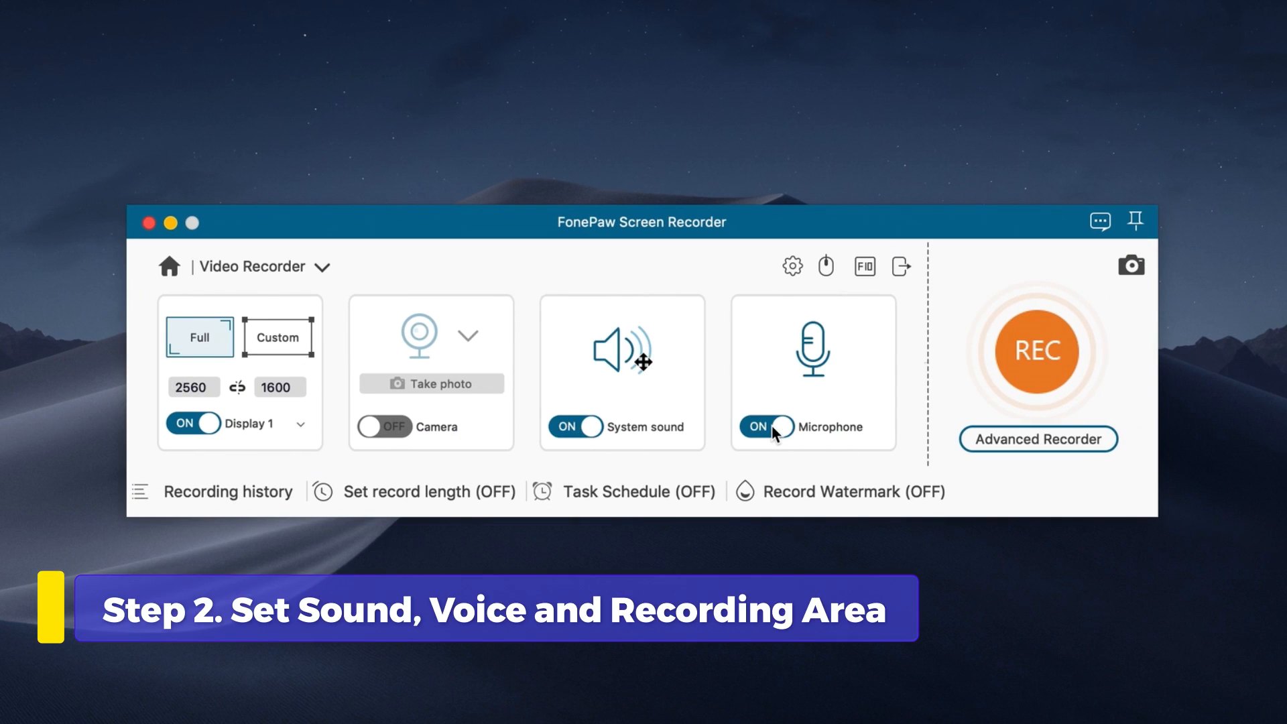
left_click(277, 337)
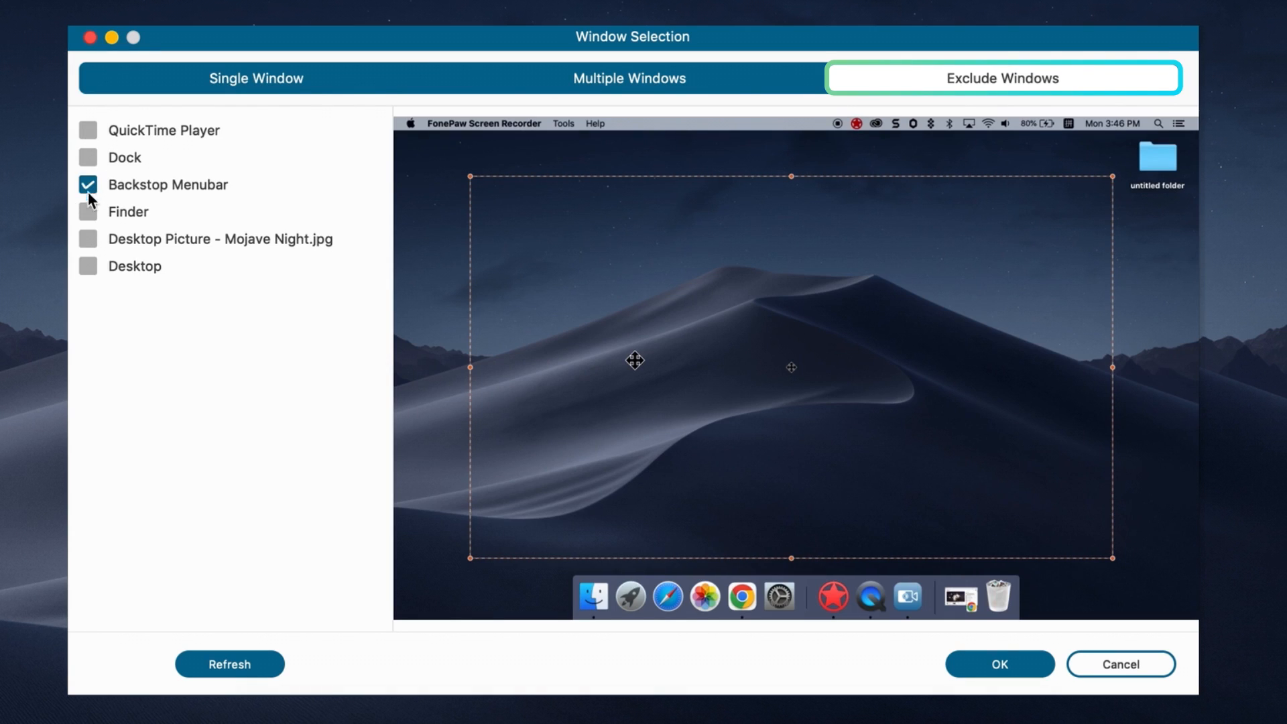
- Confirm excluding the Backstop Menubar window from the custom recording area
left_click(999, 664)
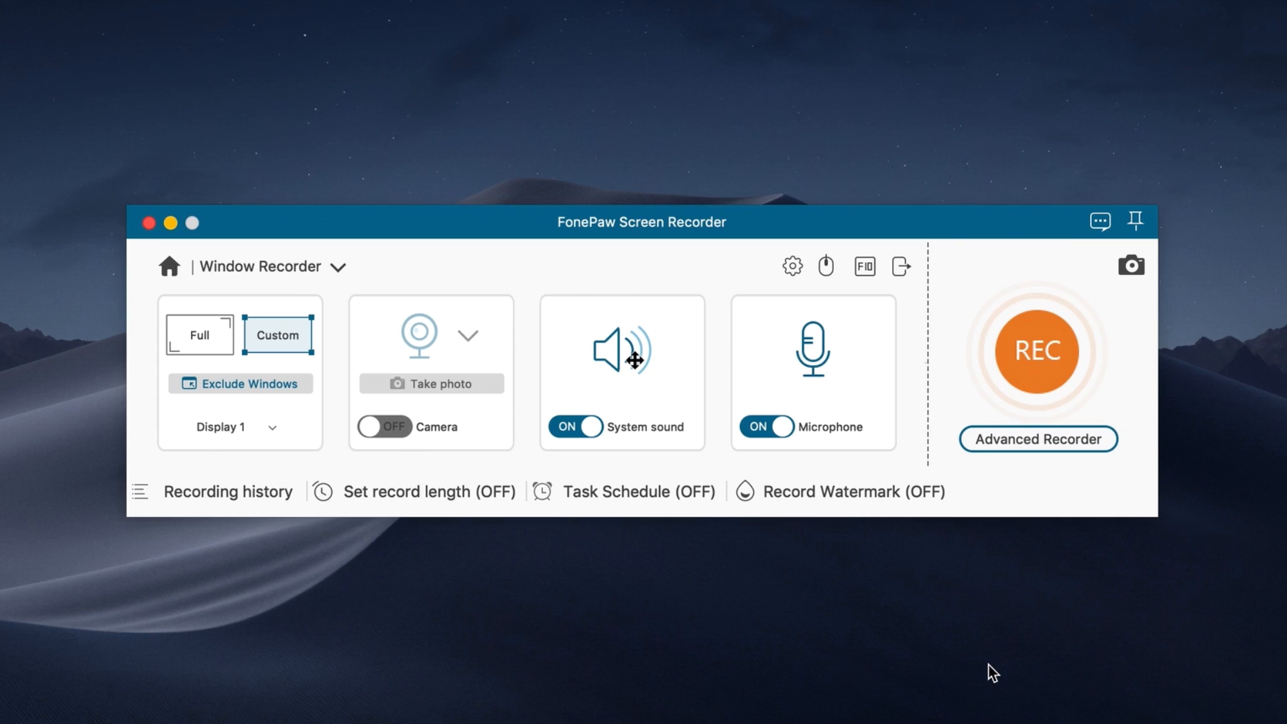
mouse_move(965, 665)
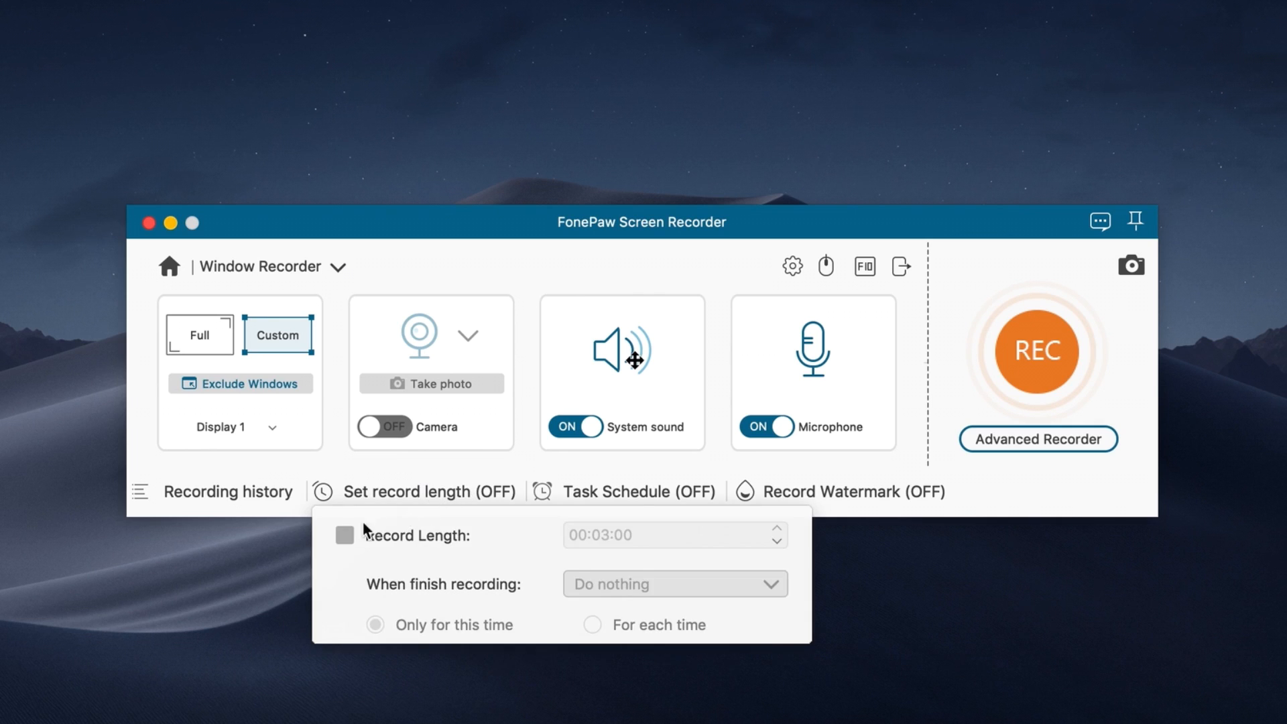
- Enable Record Length and set the duration to 00:03:00
left_click(344, 535)
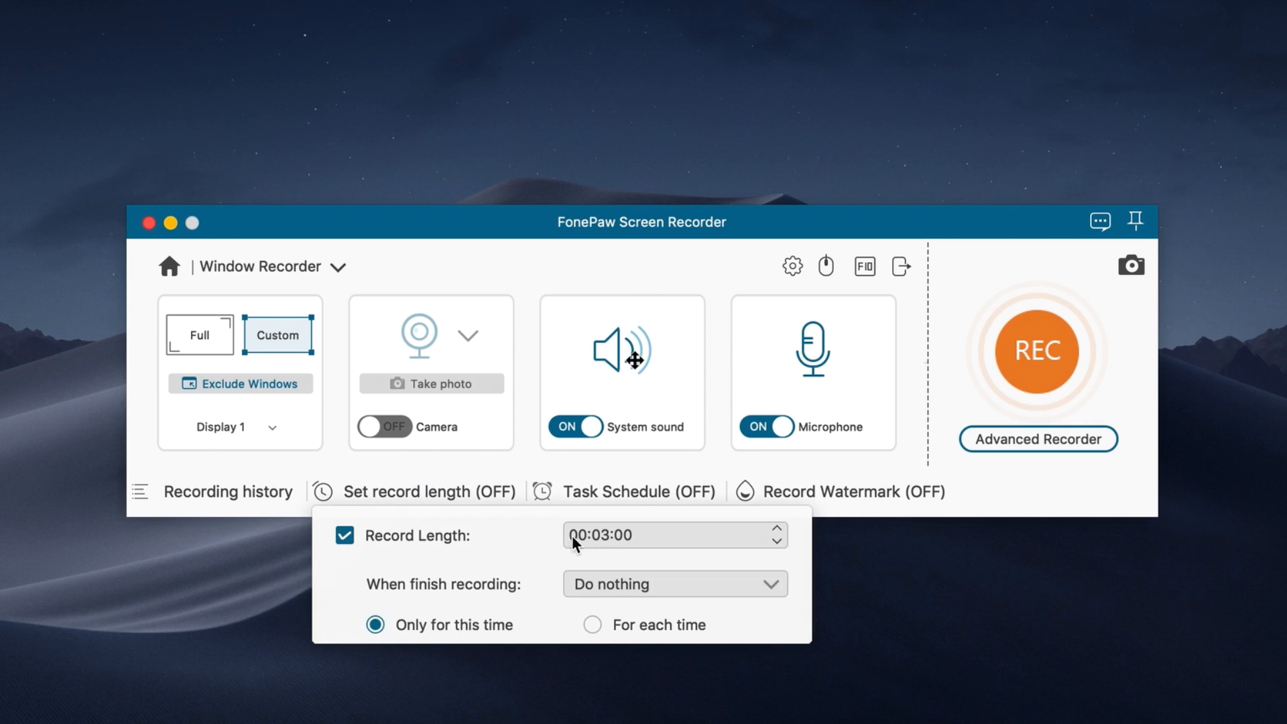
left_click(674, 585)
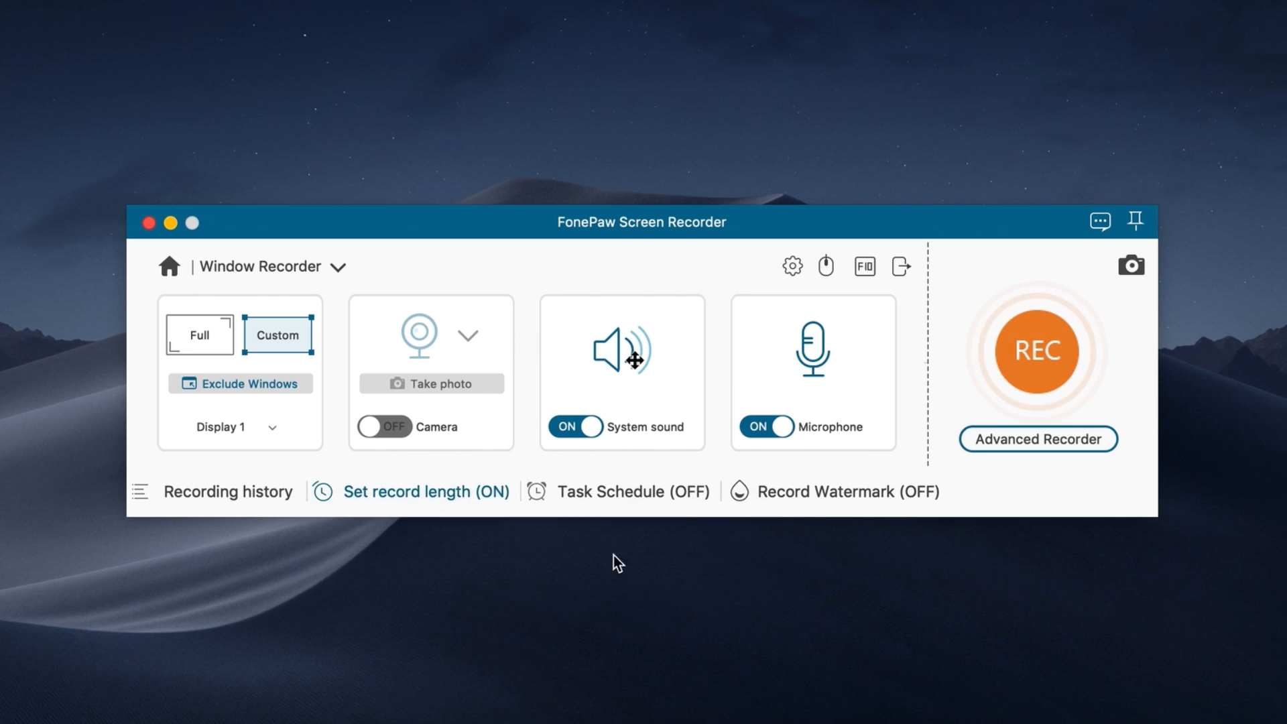
- Create a scheduled task named New task with start and stop times on 02-20-2023
left_click(632, 490)
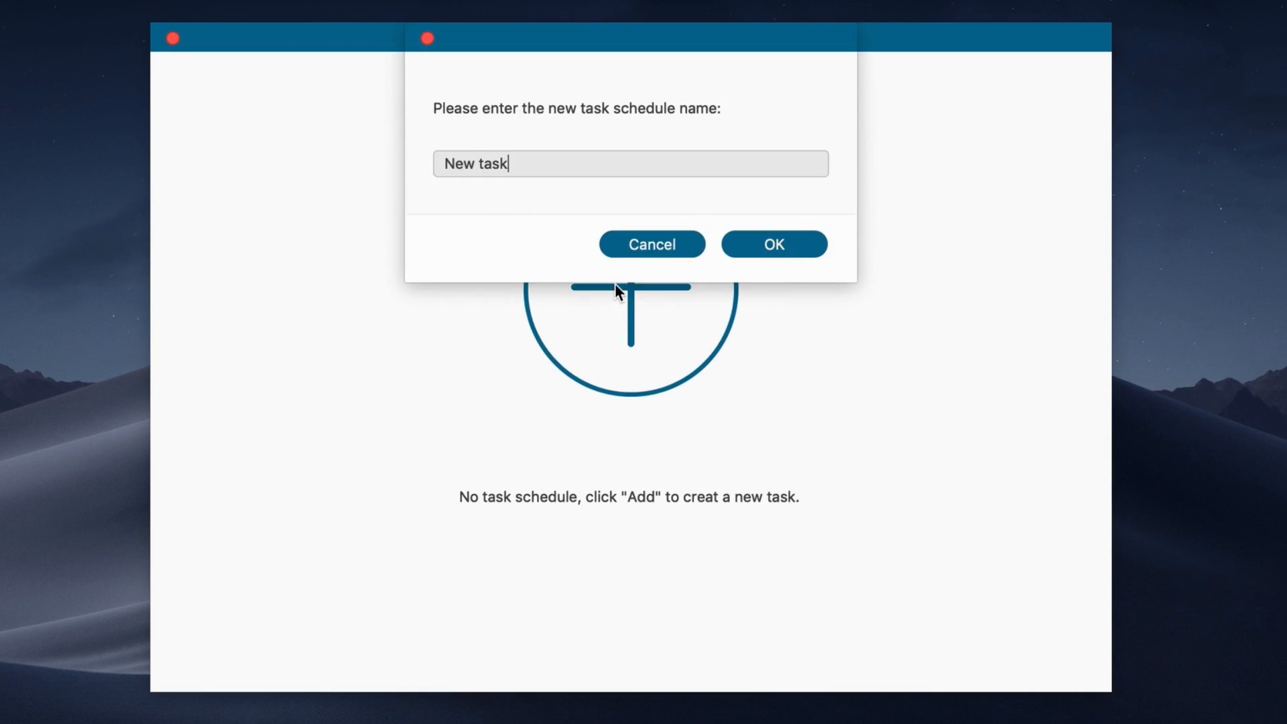
left_click(775, 244)
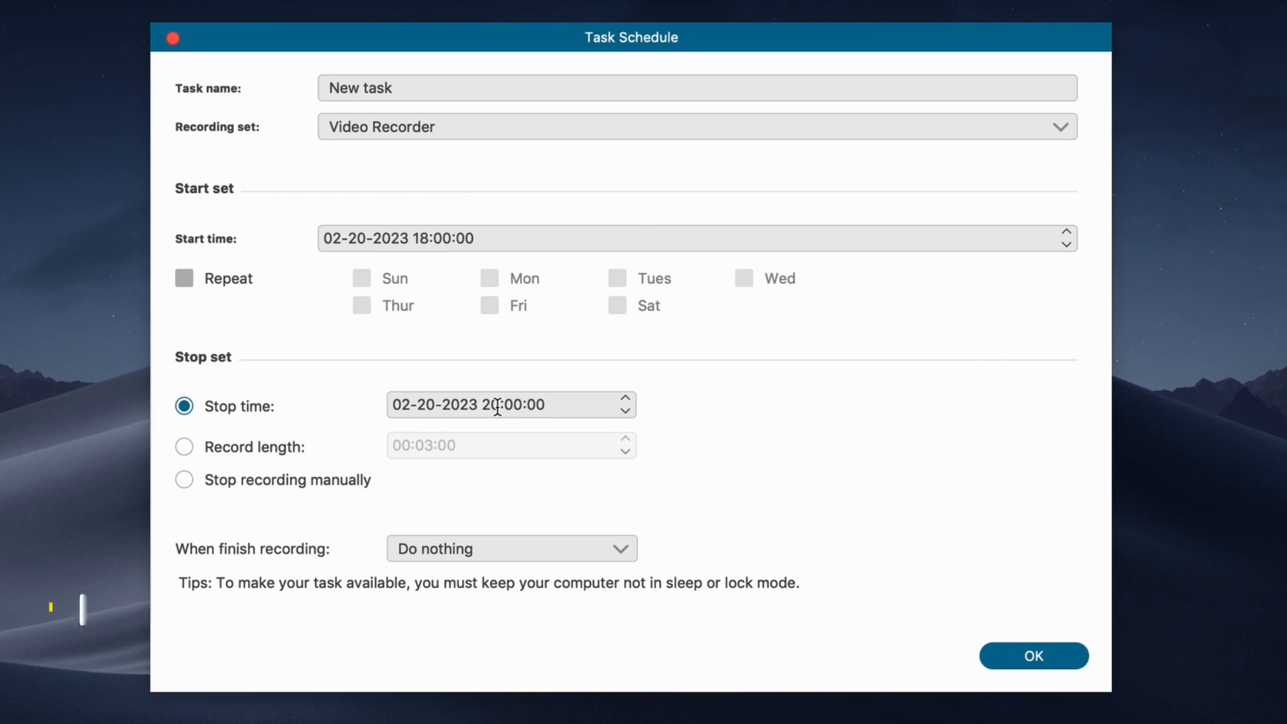
left_click(1033, 657)
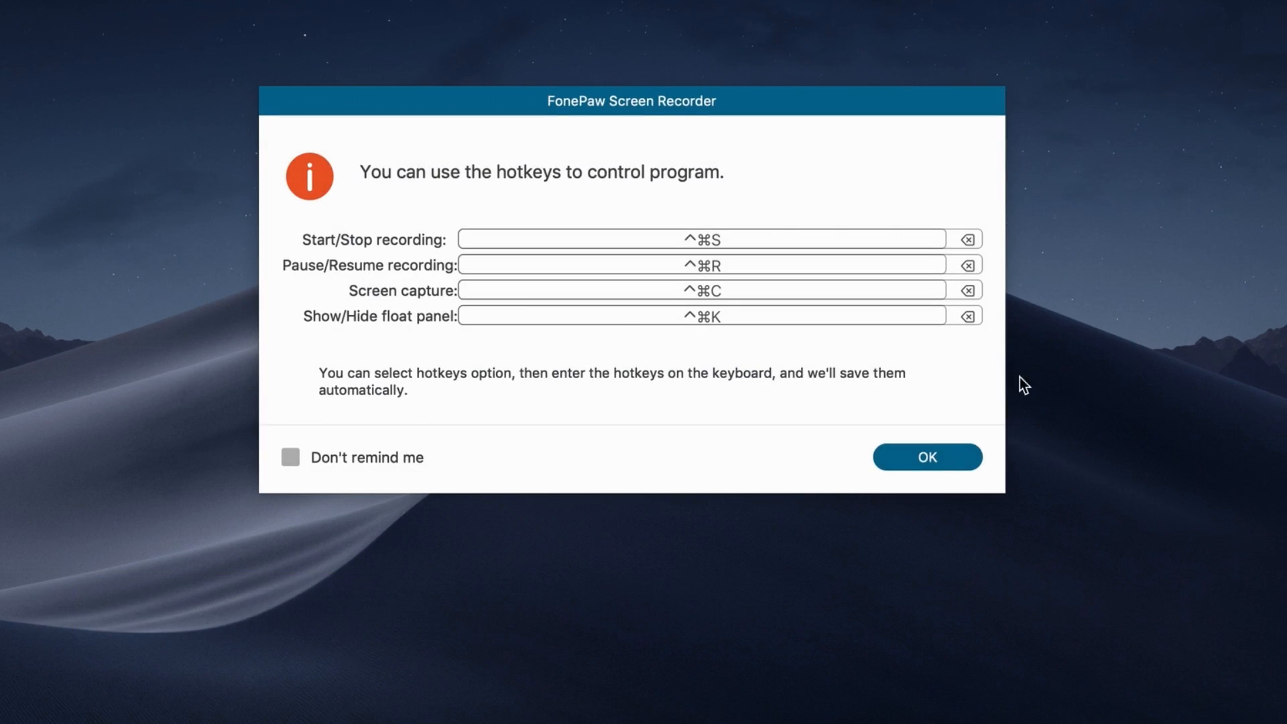
- Dismiss the hotkeys notice and let the countdown begin the recording
left_click(928, 456)
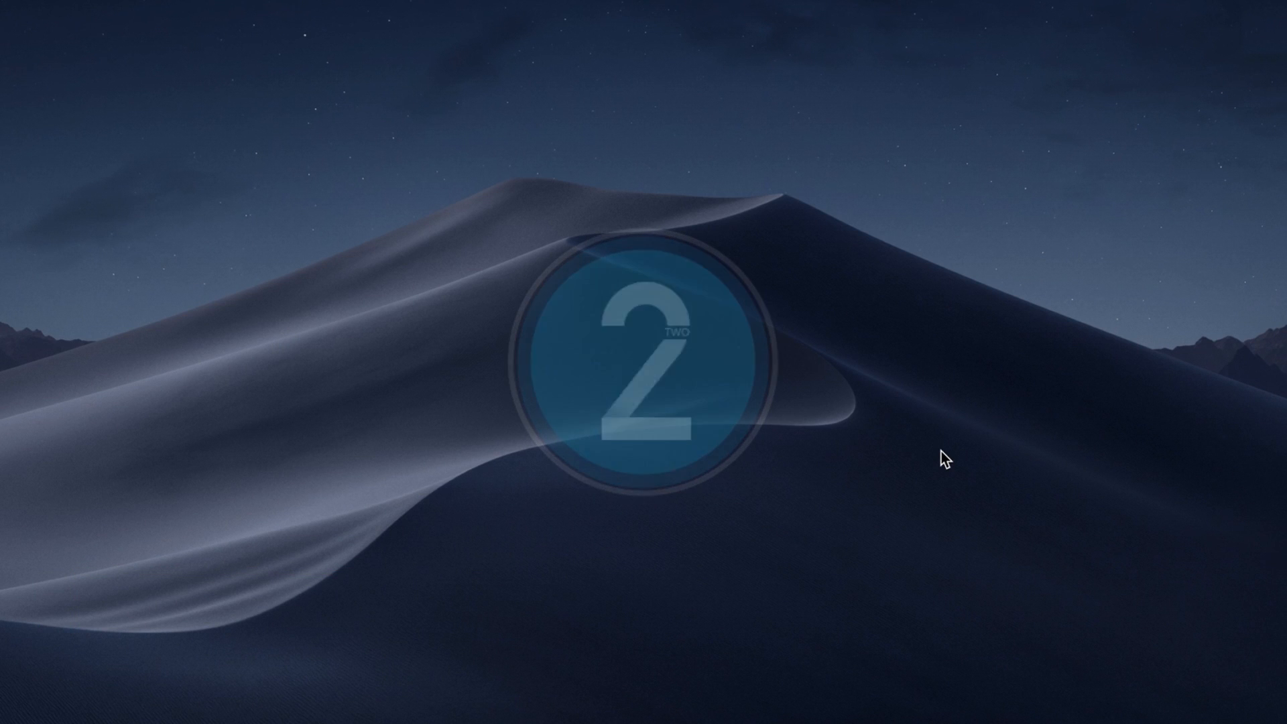
left_click(590, 688)
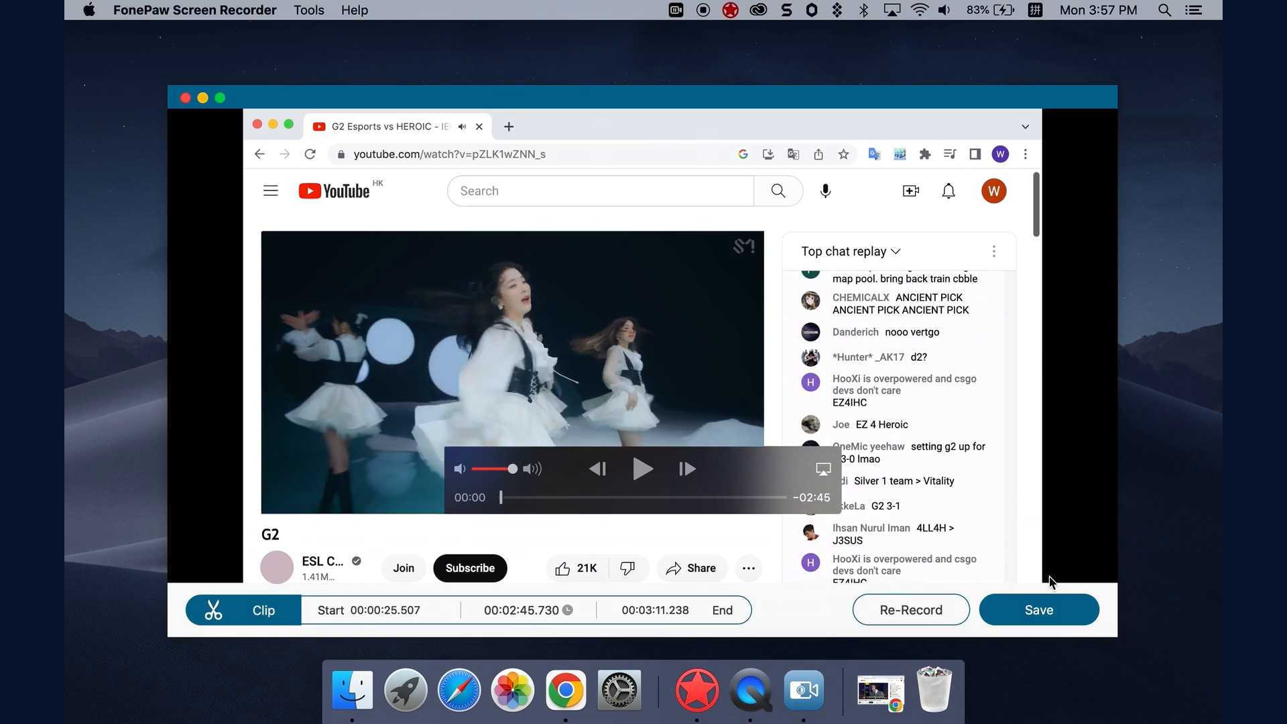
- Save the trimmed clip so it appears in the Recording history list
left_click(1039, 609)
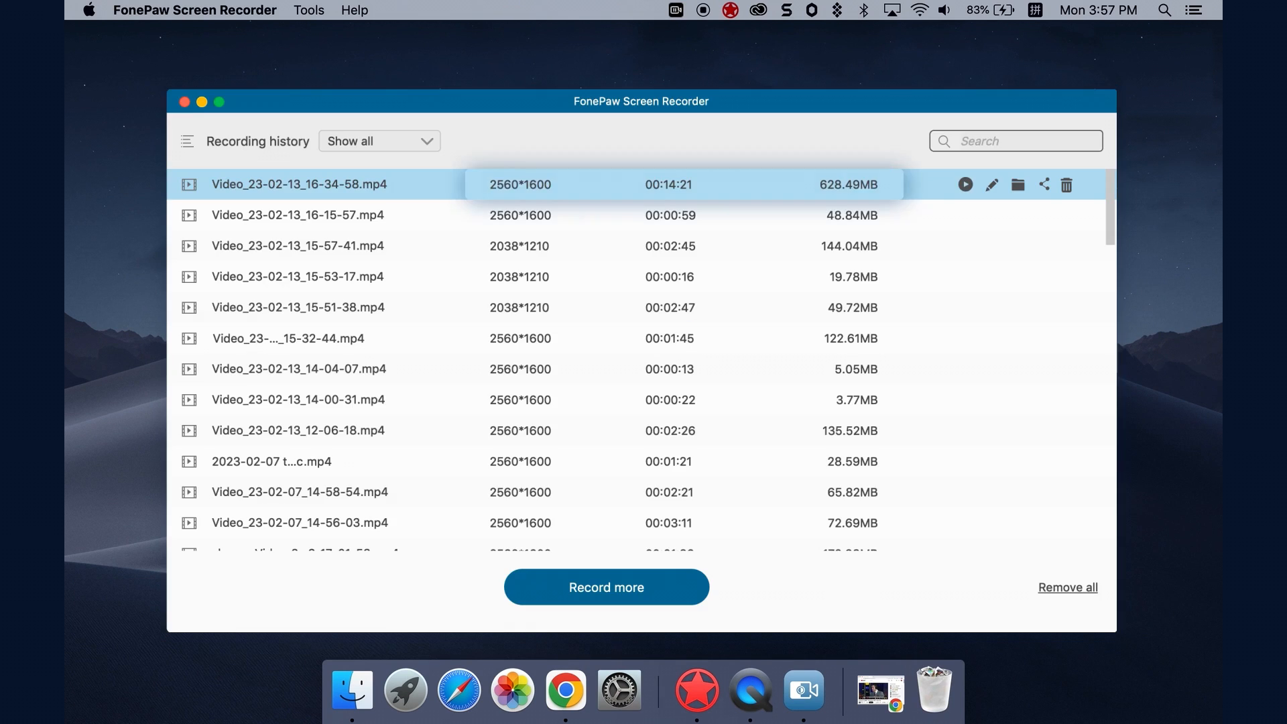